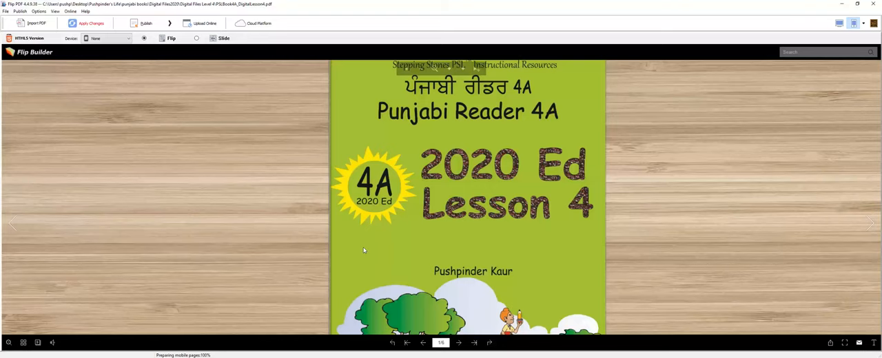
mouse_move(484, 245)
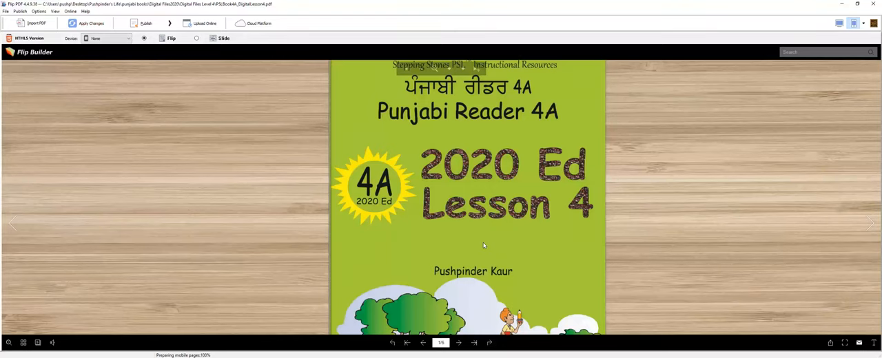
mouse_move(560, 186)
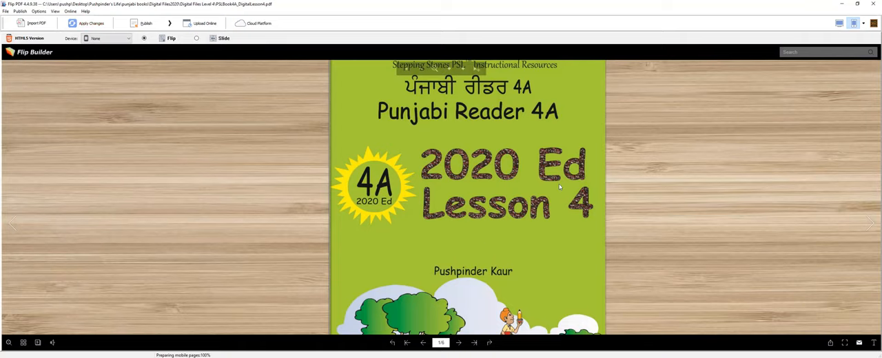
mouse_move(591, 227)
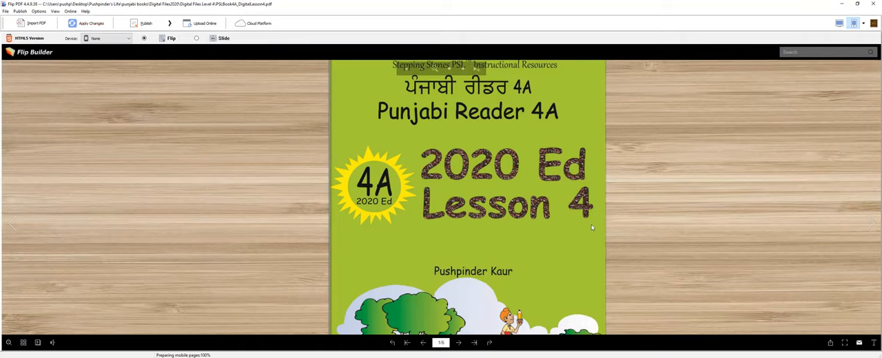
Step: Flip from the cover to pages 2–3, showing the contents and Lesson 4.1 A School Map
left_click(871, 222)
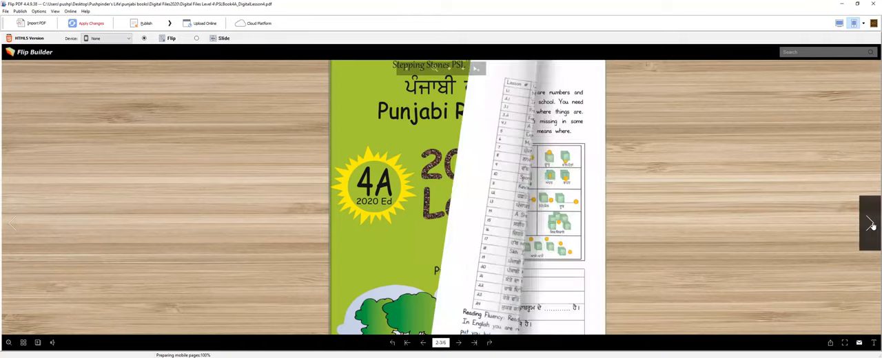
left_click(871, 223)
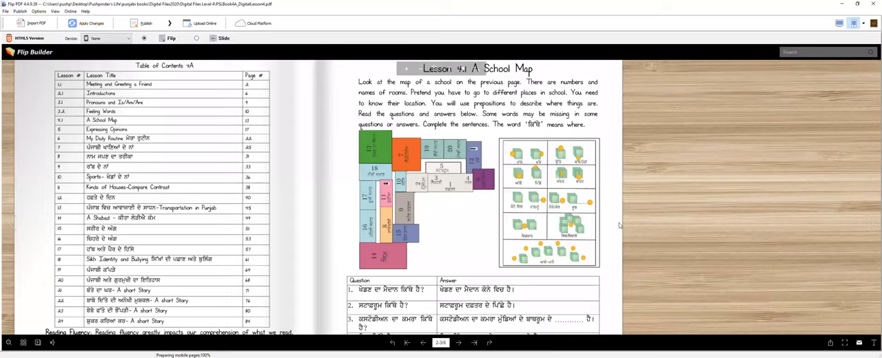
mouse_move(609, 223)
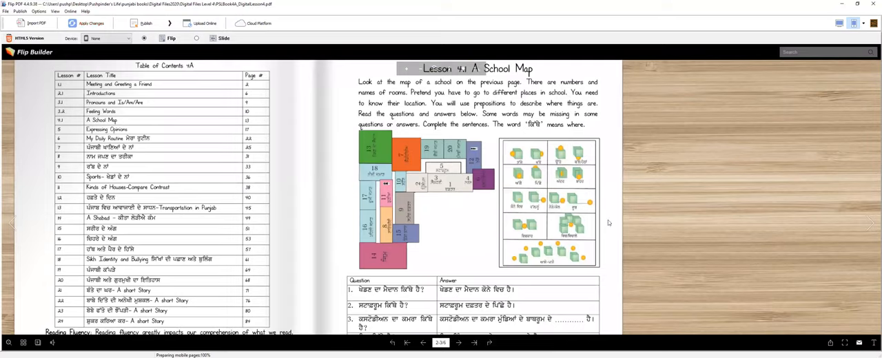
mouse_move(498, 162)
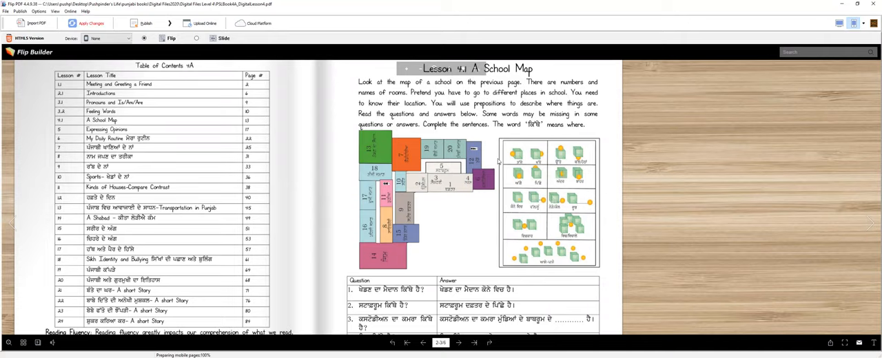
mouse_move(487, 221)
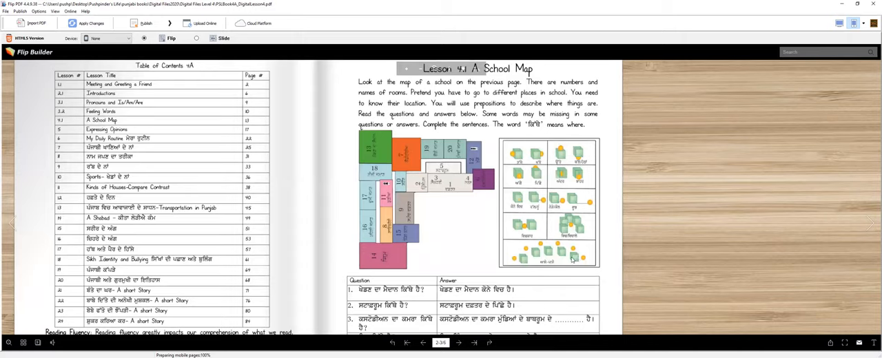
mouse_move(546, 228)
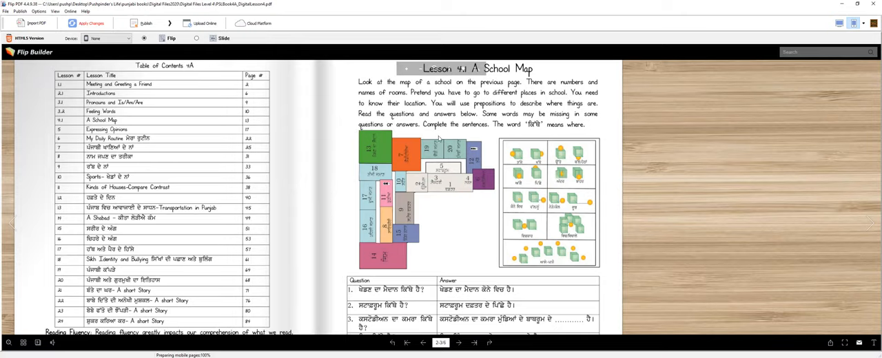
mouse_move(560, 121)
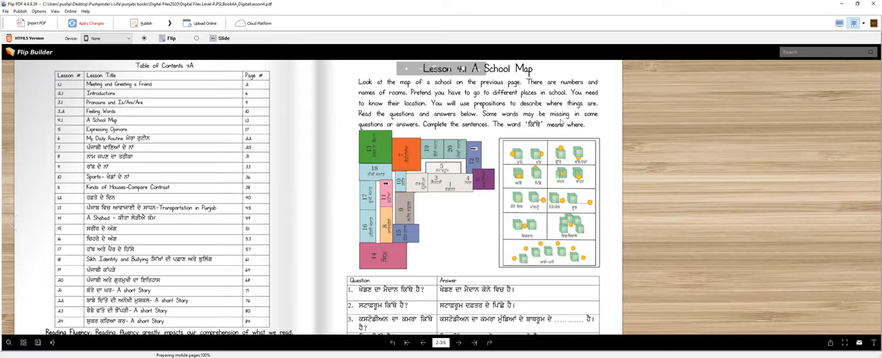
mouse_move(389, 135)
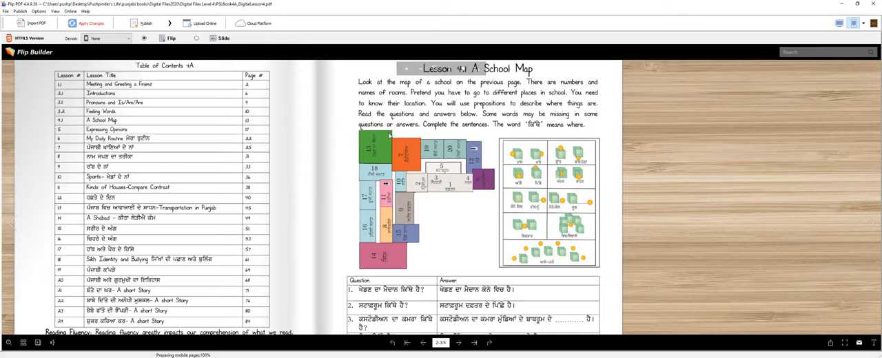
mouse_move(486, 132)
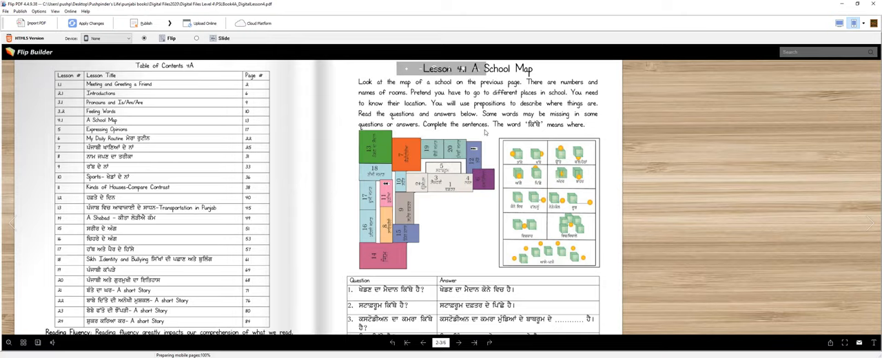
mouse_move(575, 129)
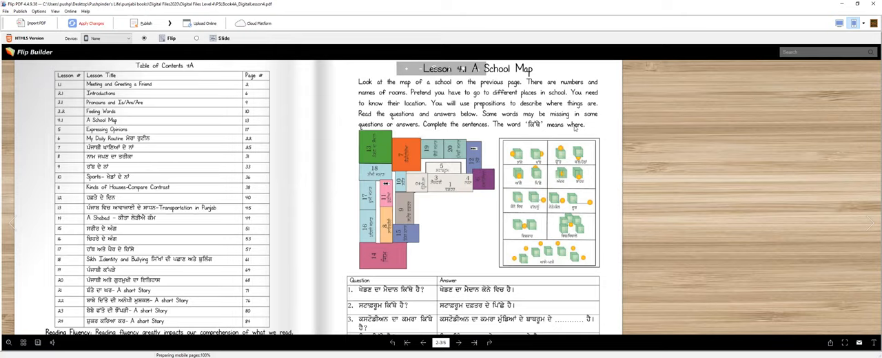
mouse_move(521, 182)
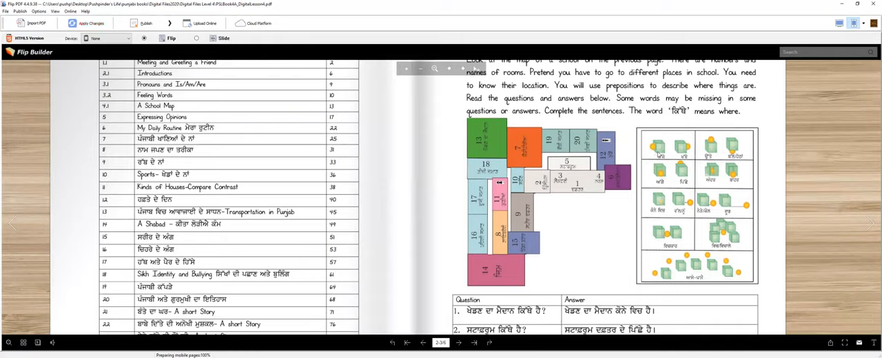
mouse_move(686, 152)
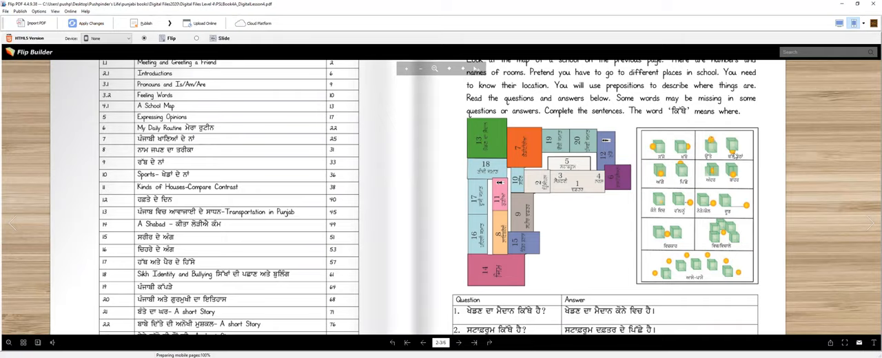
mouse_move(687, 162)
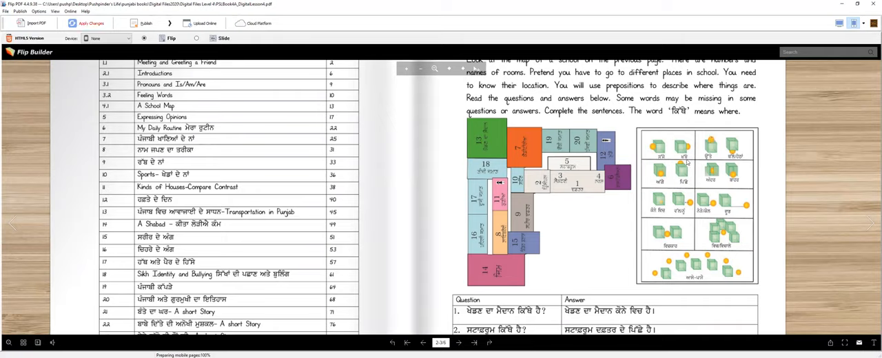
mouse_move(724, 178)
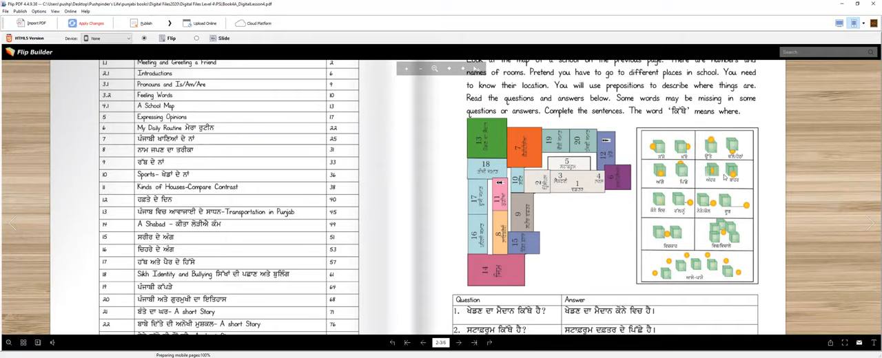
mouse_move(657, 213)
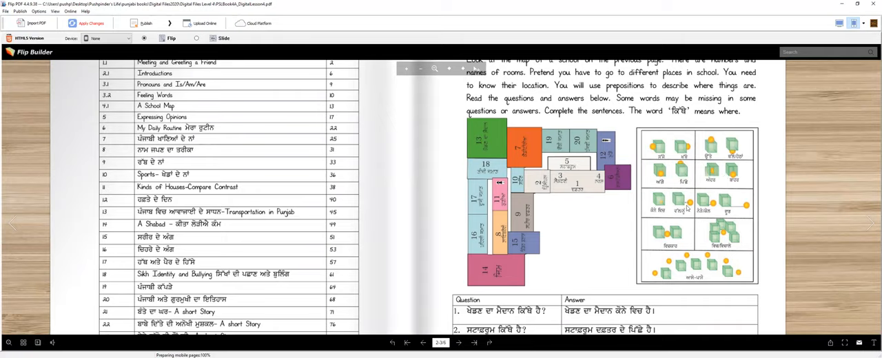
mouse_move(691, 211)
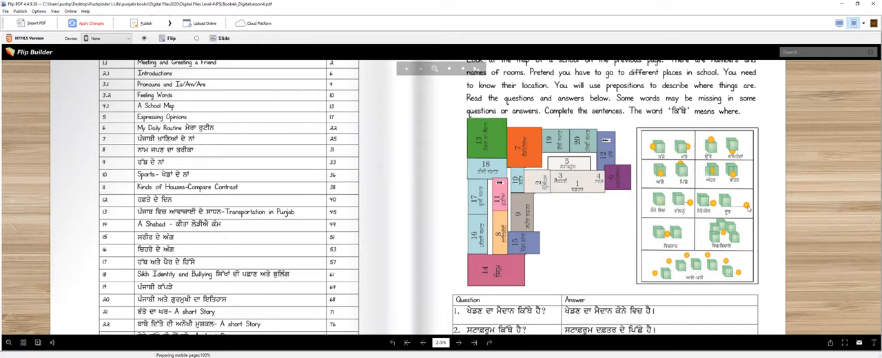
mouse_move(669, 239)
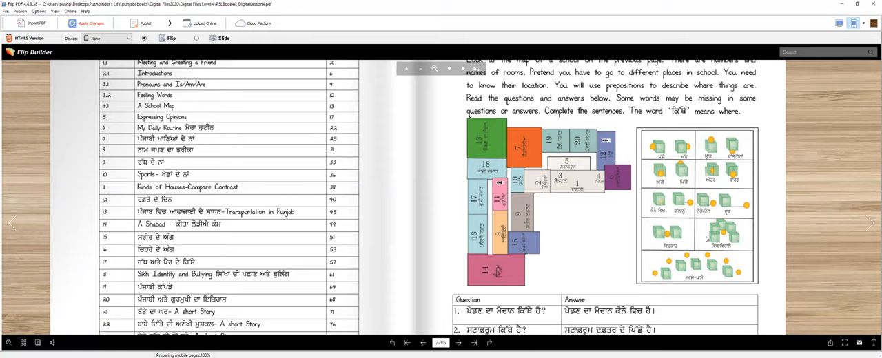
mouse_move(698, 281)
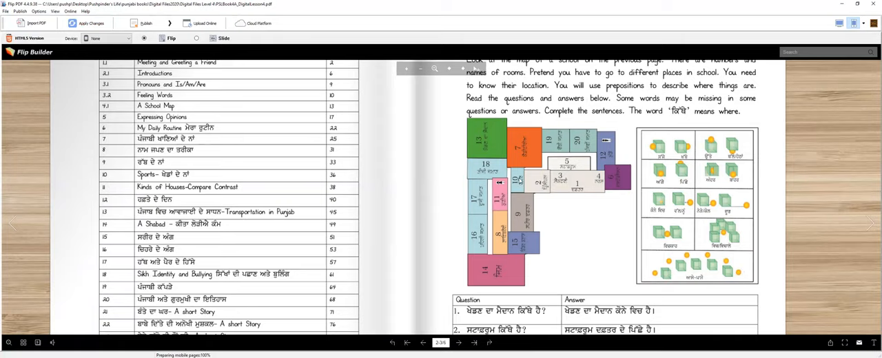
mouse_move(485, 128)
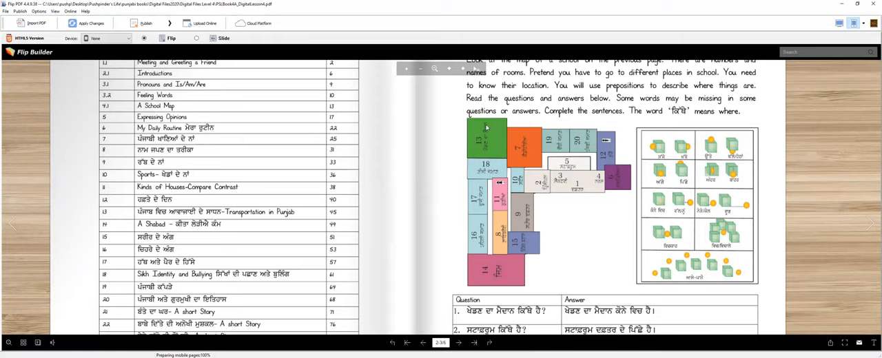
mouse_move(479, 144)
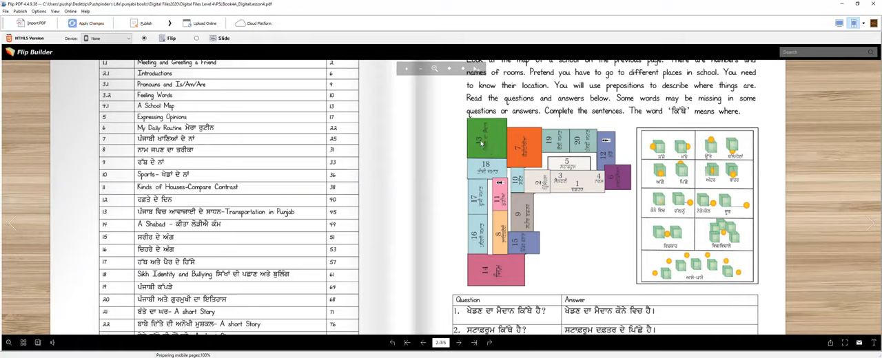
mouse_move(503, 128)
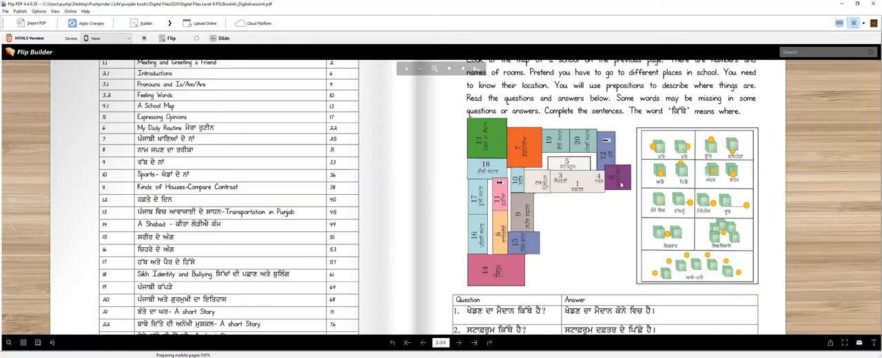
mouse_move(613, 180)
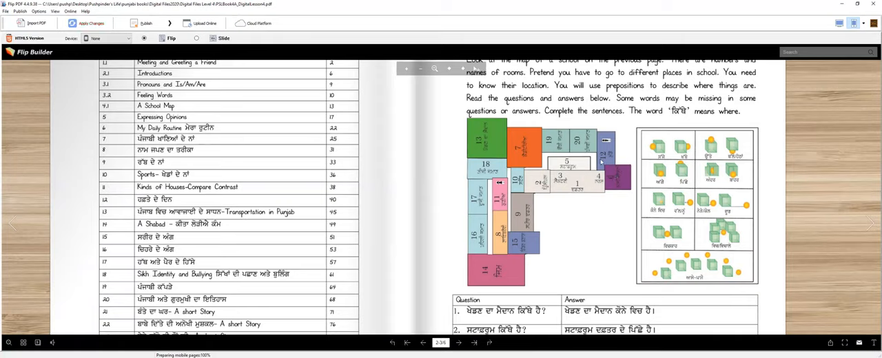
mouse_move(601, 159)
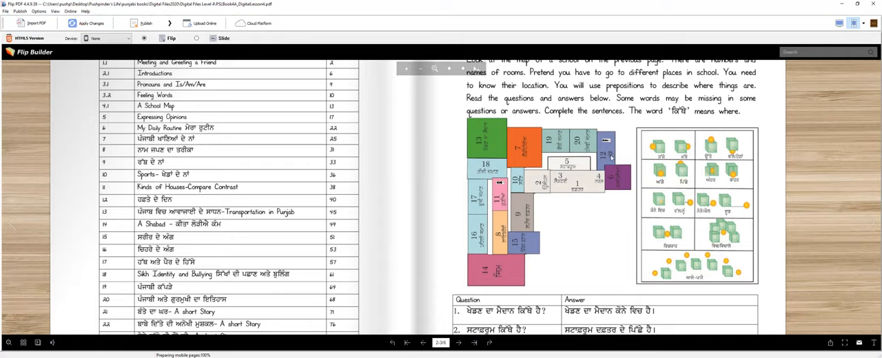
mouse_move(495, 199)
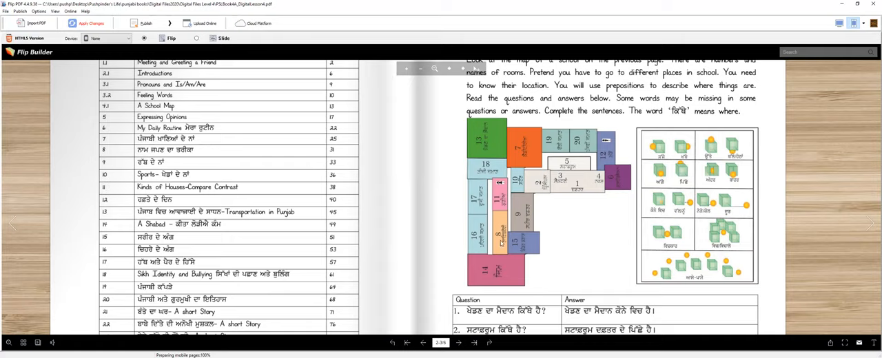
mouse_move(523, 220)
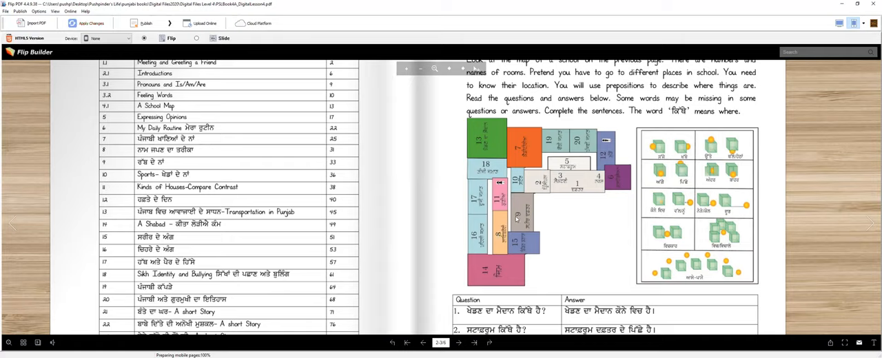
mouse_move(540, 187)
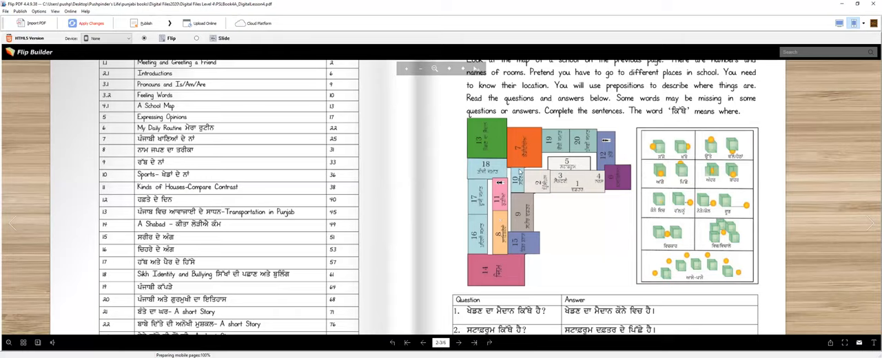
mouse_move(523, 243)
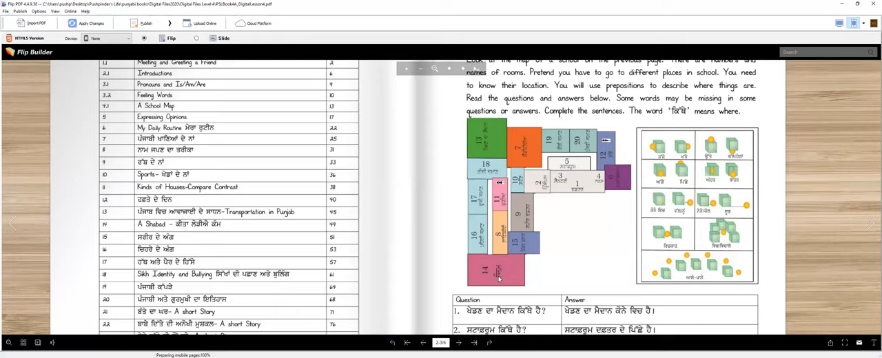
mouse_move(572, 240)
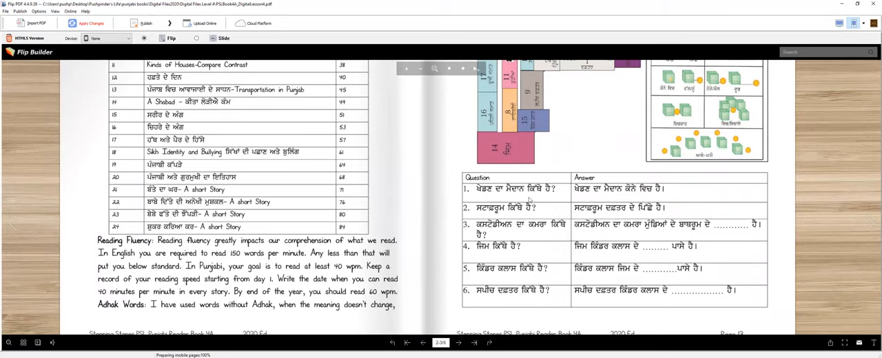
Step: Scroll the map questions page, then turn to pages 4–5 with Lesson 4.2 questions and 4.3 map
scroll("down", 3)
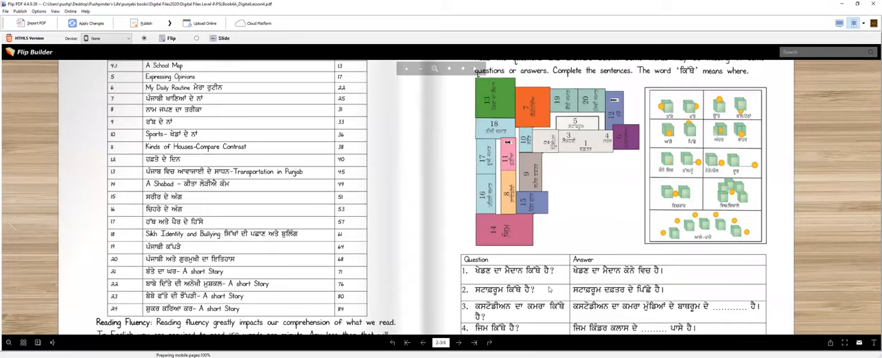
mouse_move(594, 208)
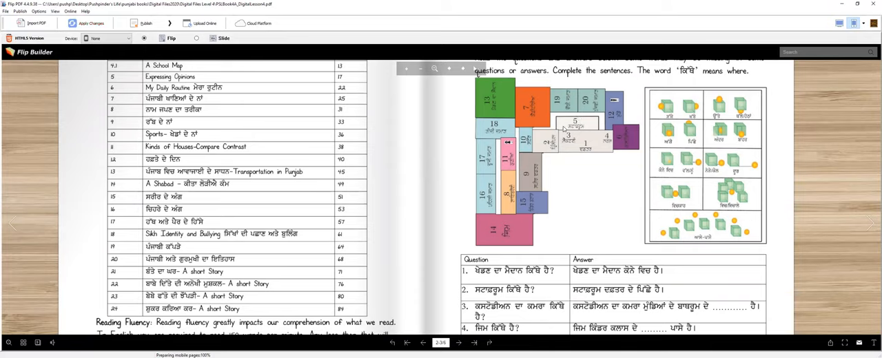
mouse_move(588, 145)
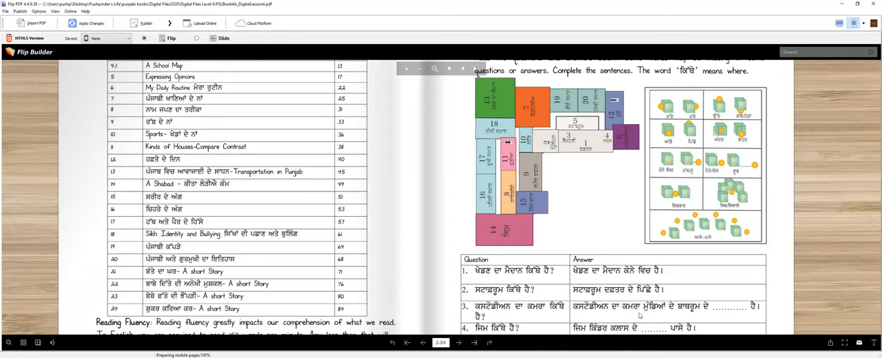
mouse_move(691, 312)
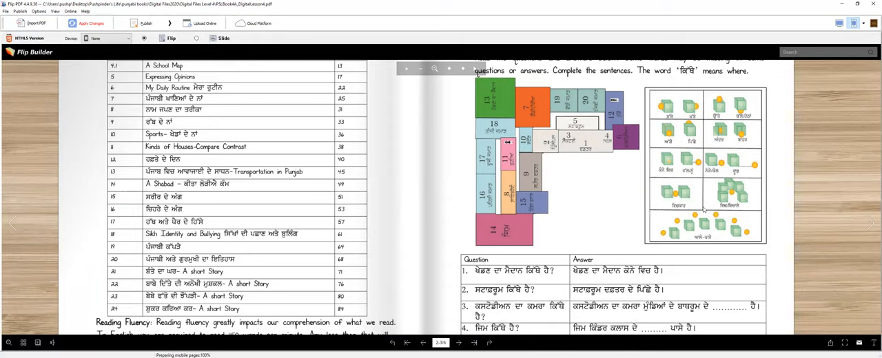
mouse_move(627, 141)
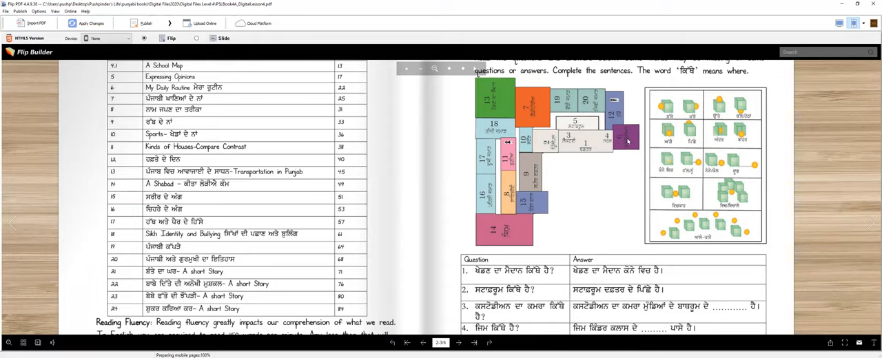
mouse_move(546, 333)
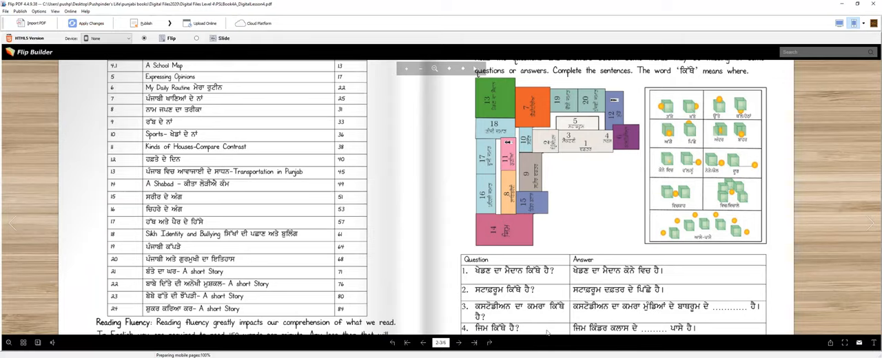
mouse_move(517, 239)
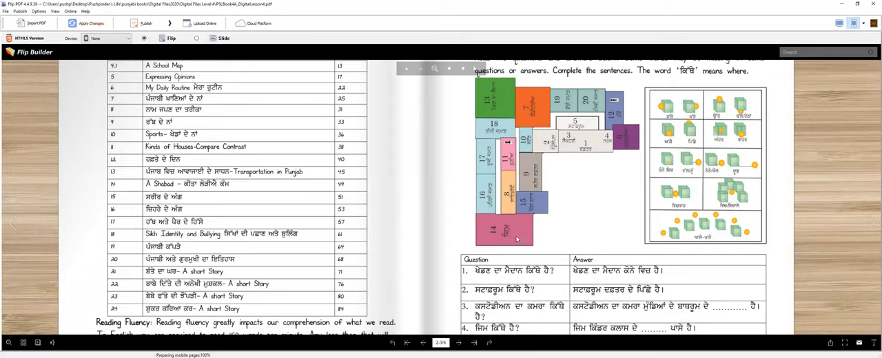
mouse_move(589, 338)
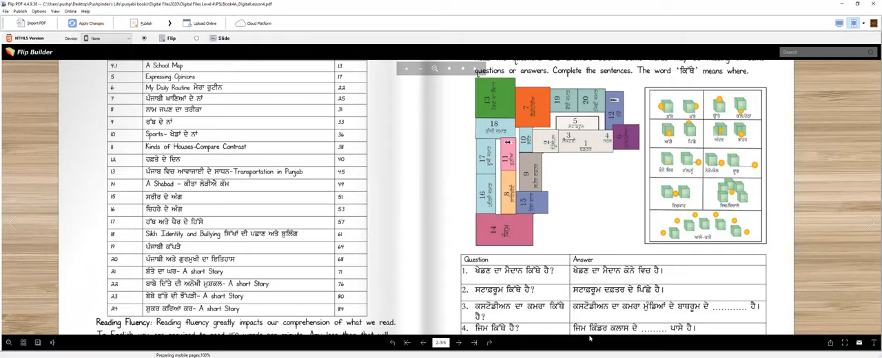
mouse_move(536, 211)
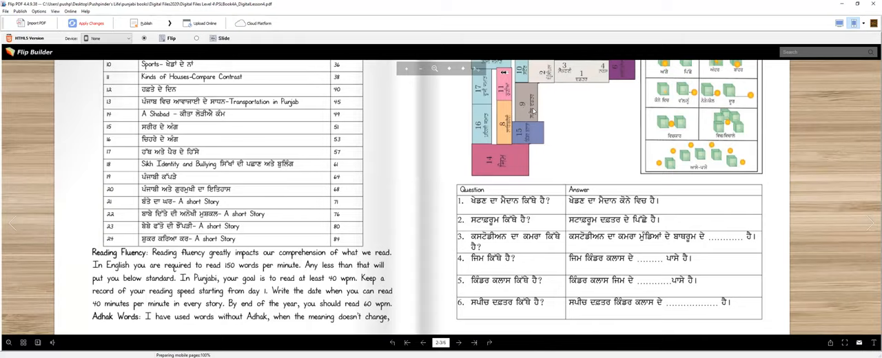
mouse_move(594, 247)
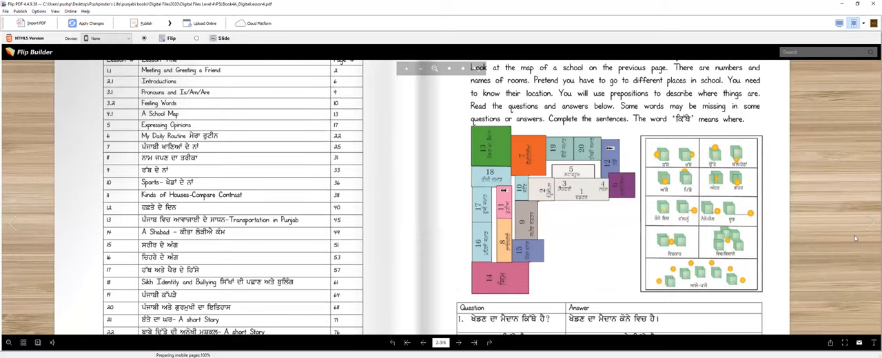
left_click(474, 343)
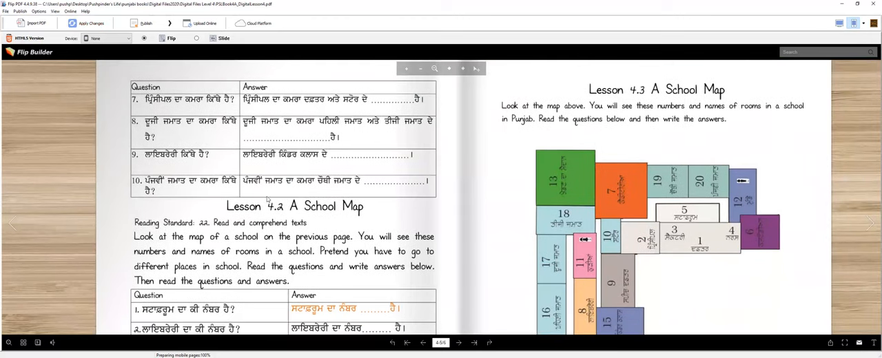
mouse_move(209, 108)
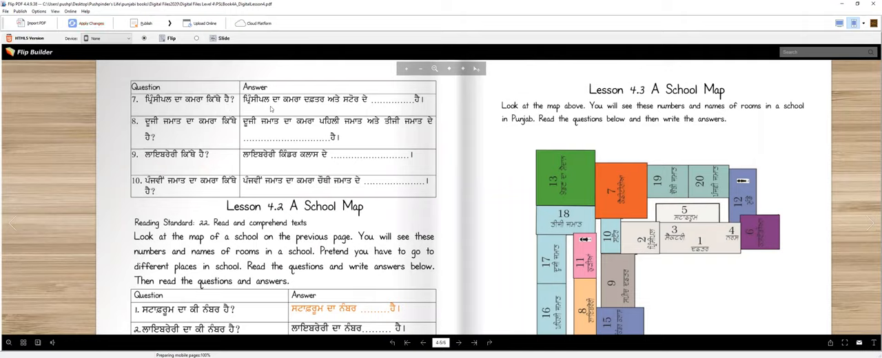
mouse_move(367, 105)
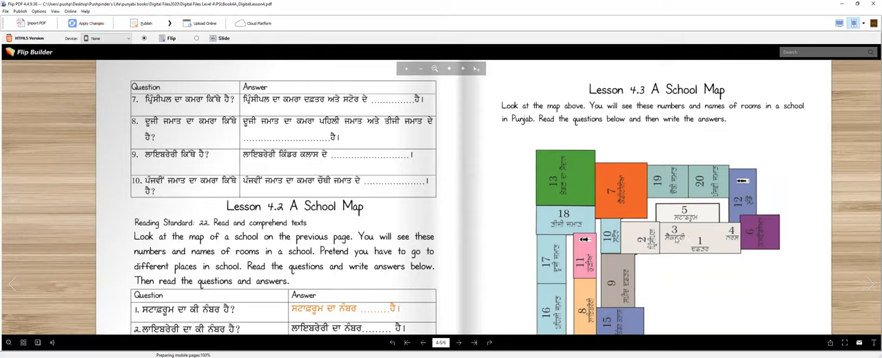
mouse_move(612, 253)
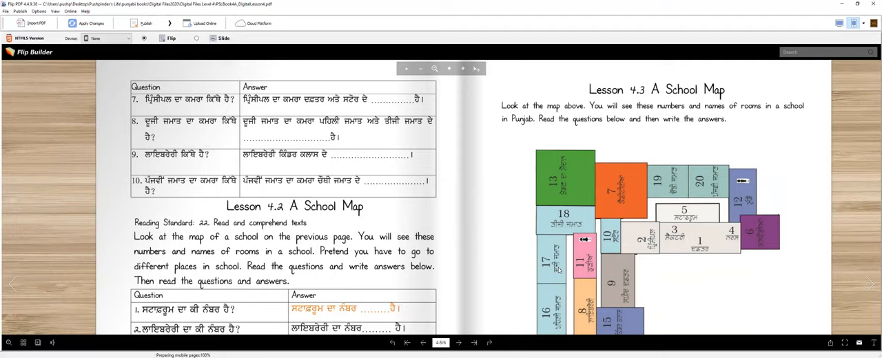
mouse_move(275, 136)
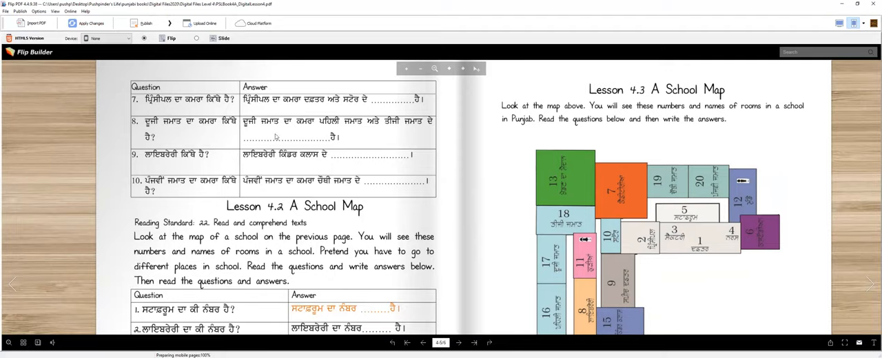
mouse_move(338, 128)
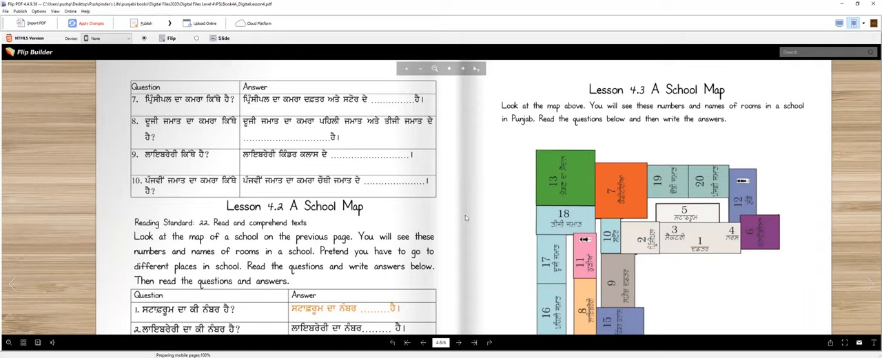
mouse_move(613, 321)
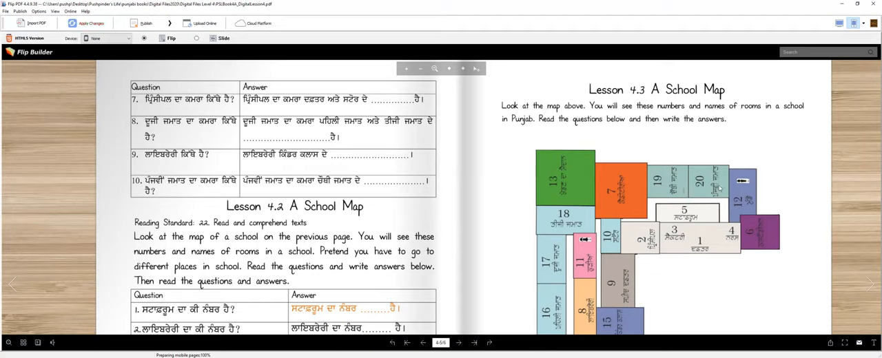
mouse_move(285, 187)
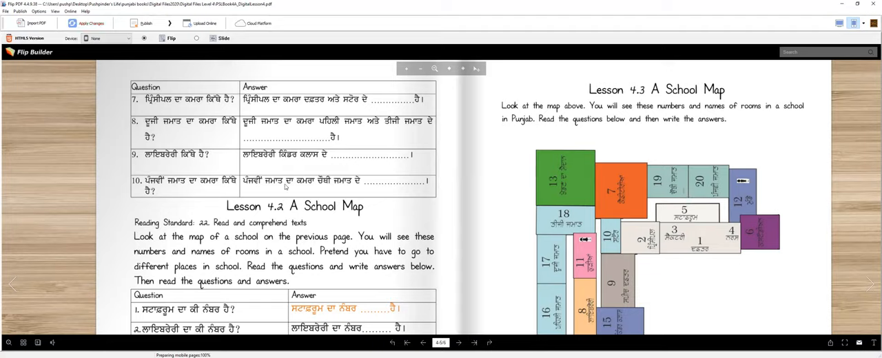
mouse_move(359, 185)
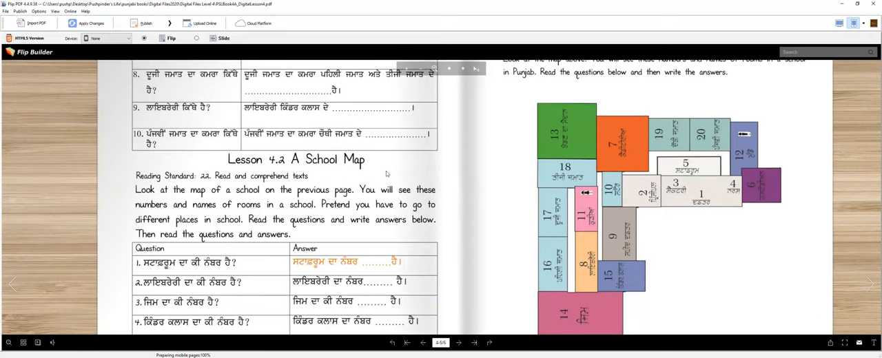
mouse_move(385, 219)
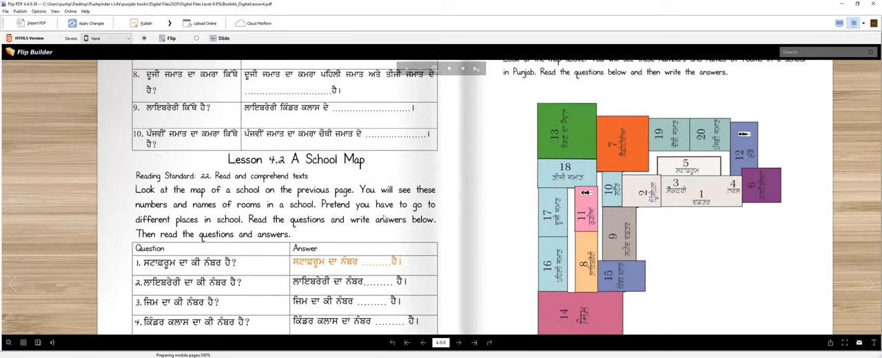
scroll("down", 3)
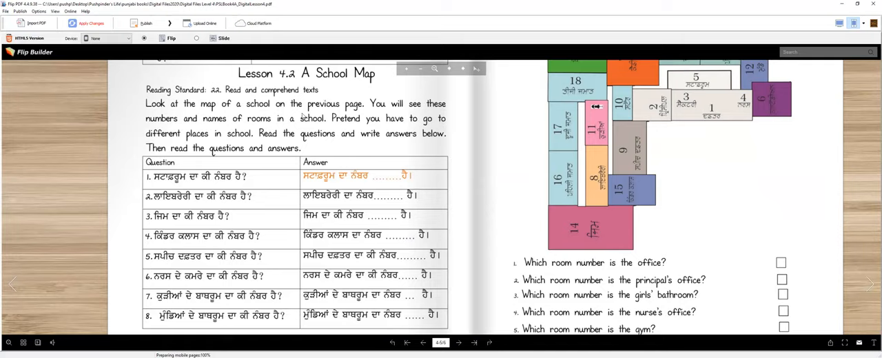
mouse_move(596, 138)
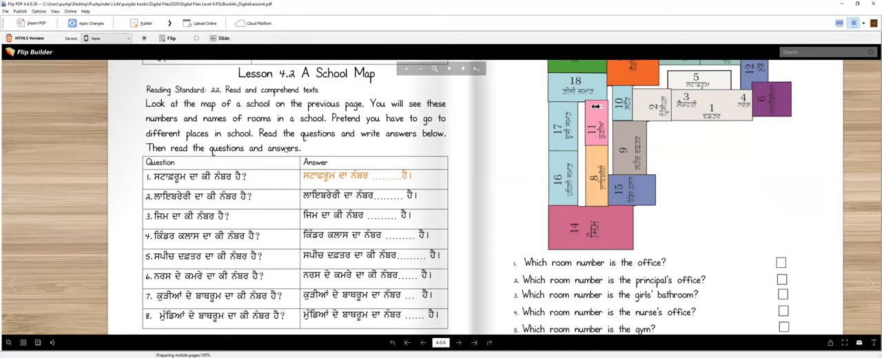
mouse_move(384, 239)
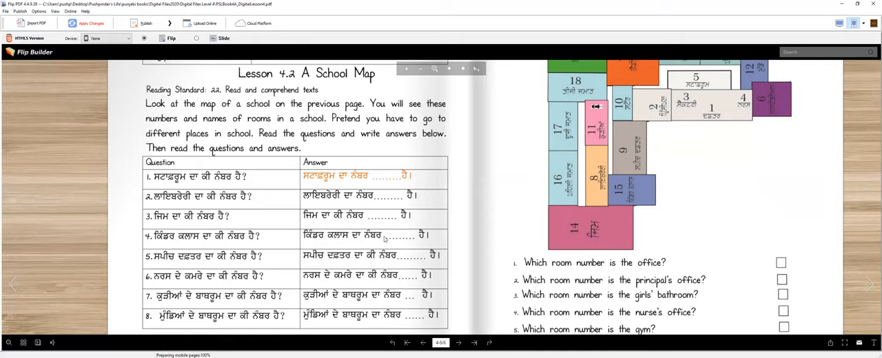
mouse_move(330, 259)
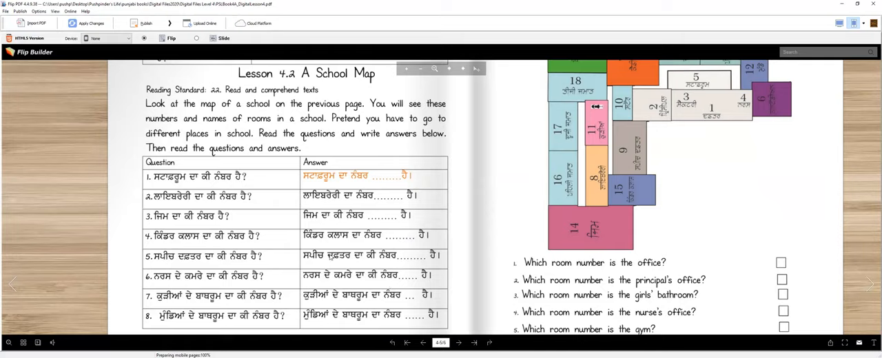
mouse_move(348, 260)
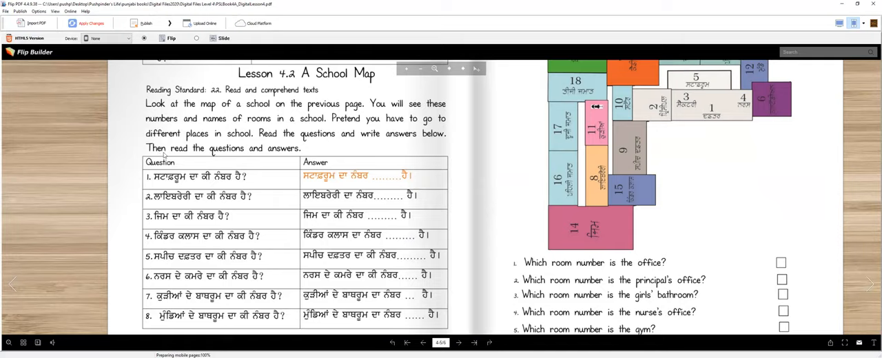
mouse_move(203, 221)
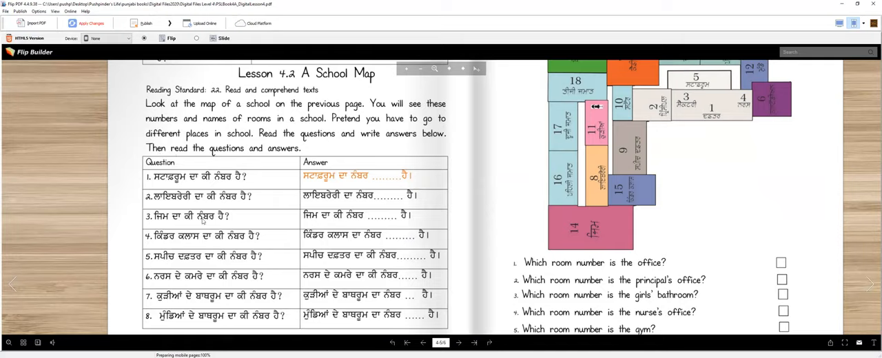
mouse_move(246, 219)
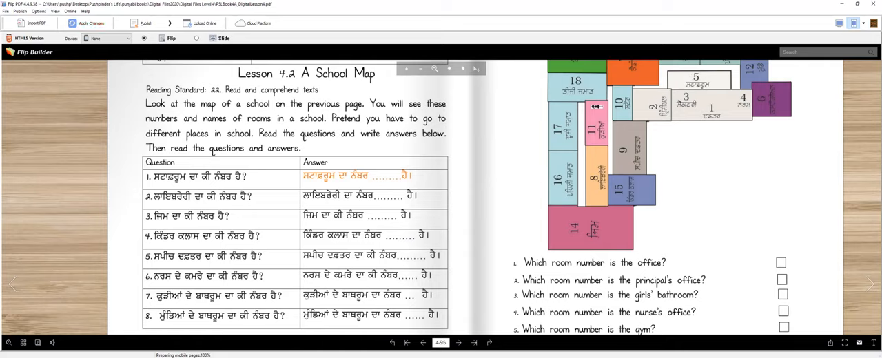
mouse_move(338, 246)
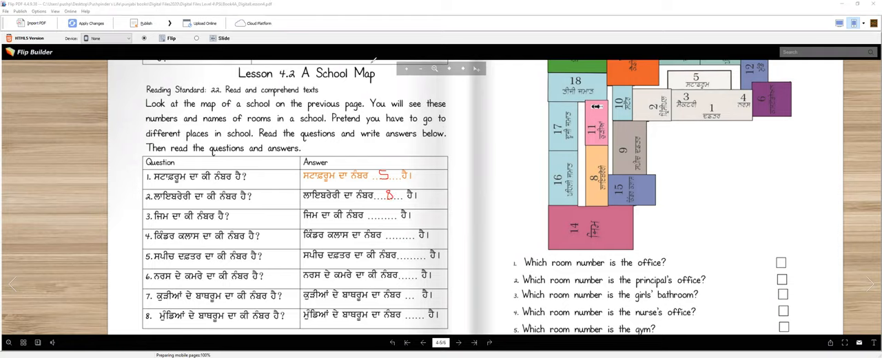
mouse_move(463, 218)
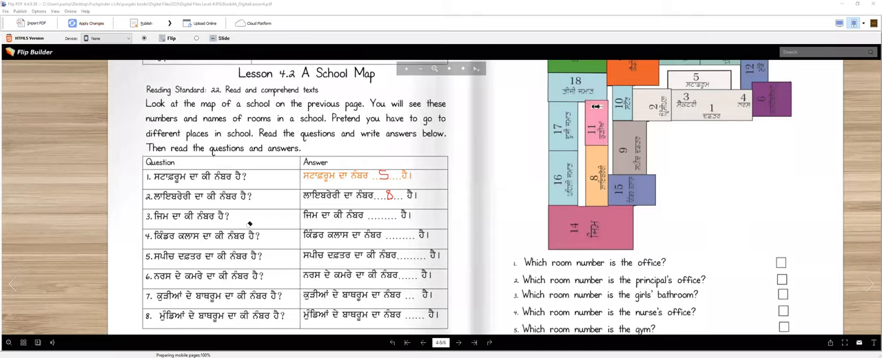
mouse_move(340, 212)
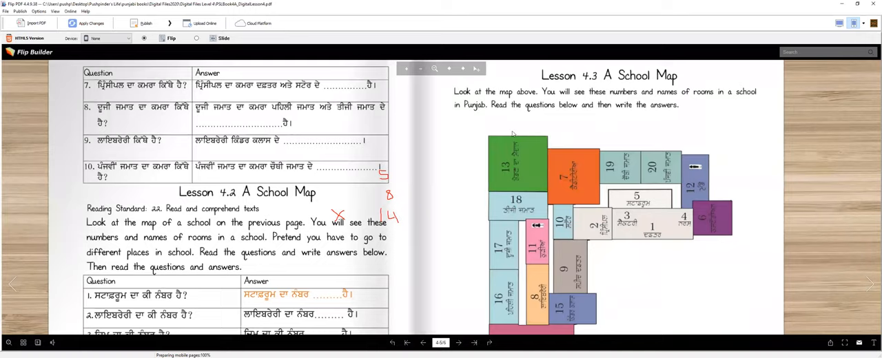
mouse_move(537, 114)
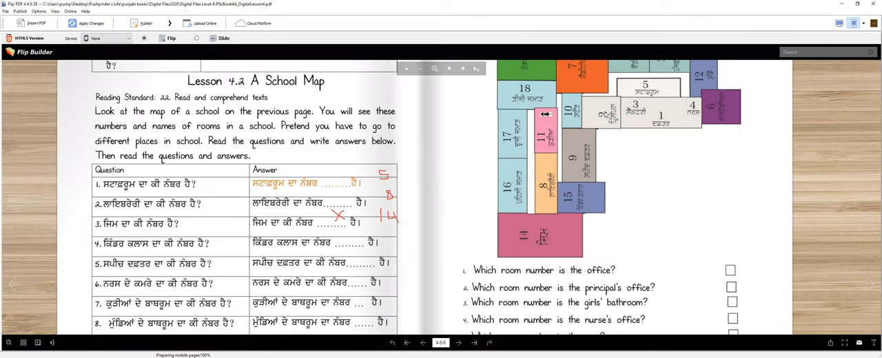
mouse_move(600, 127)
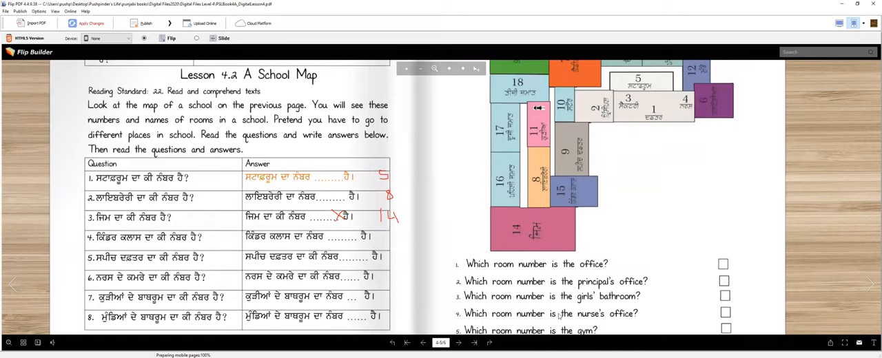
mouse_move(641, 308)
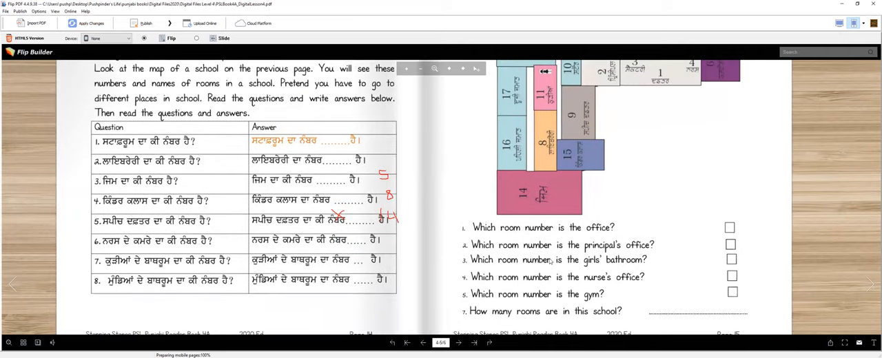
mouse_move(682, 262)
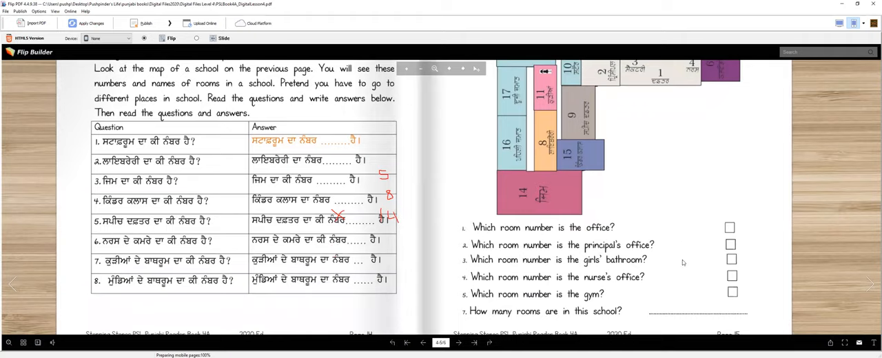
mouse_move(560, 317)
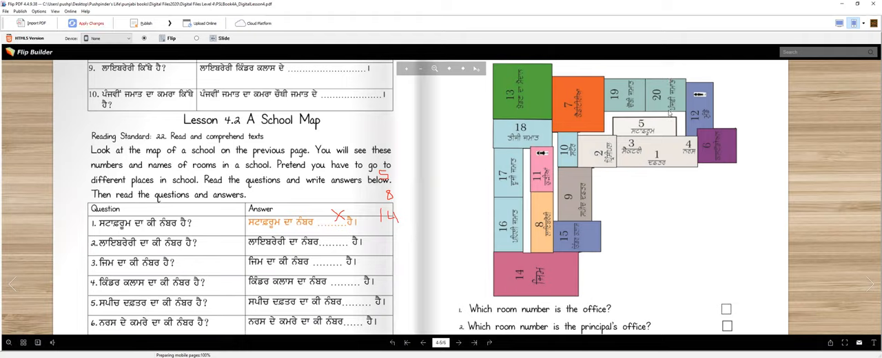
mouse_move(646, 114)
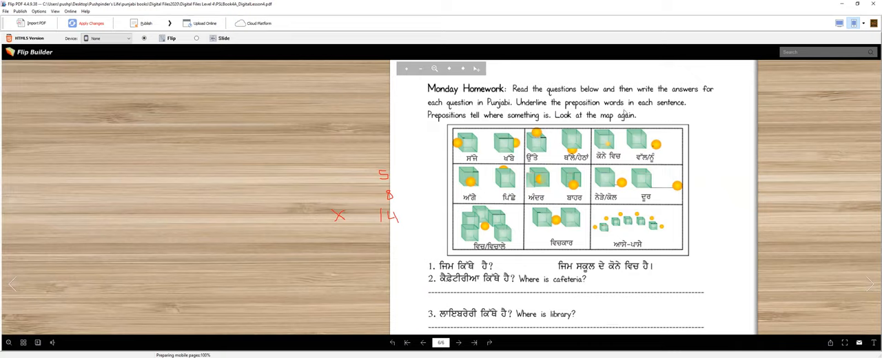
mouse_move(624, 112)
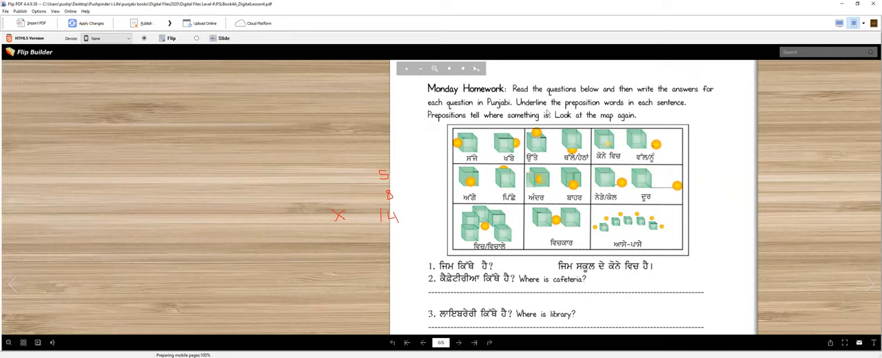
mouse_move(687, 113)
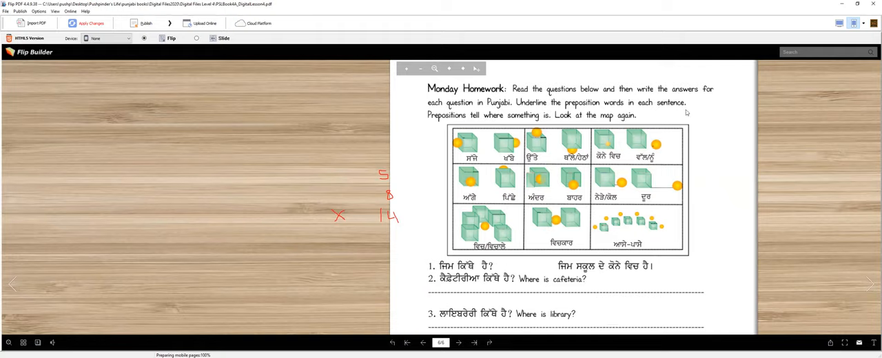
mouse_move(496, 124)
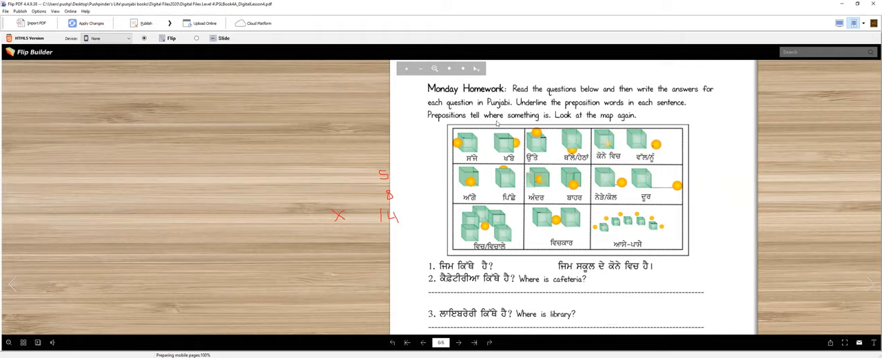
mouse_move(638, 128)
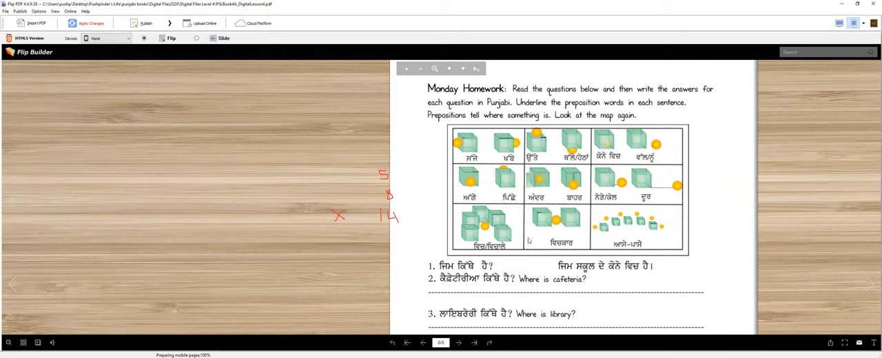
Step: Scroll down the Monday Homework page to question 1's answer and question 4
scroll("down", 3)
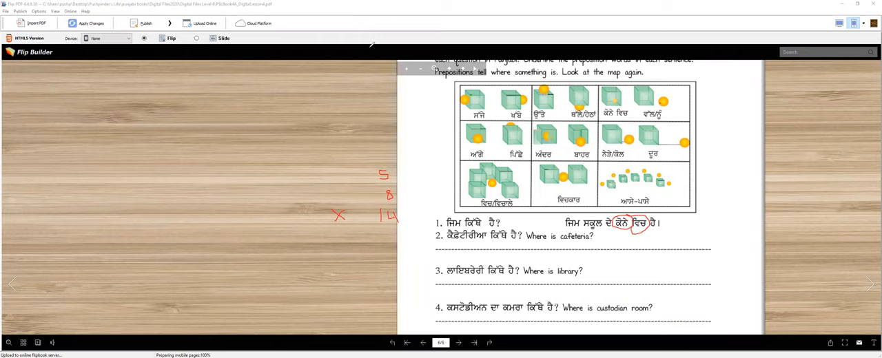
mouse_move(541, 238)
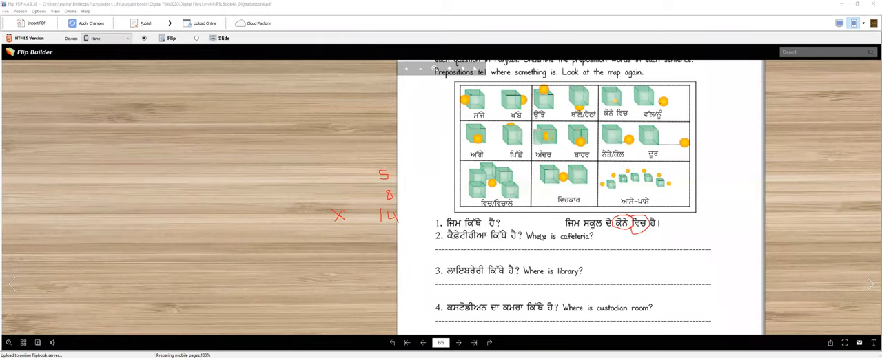
scroll("down", 3)
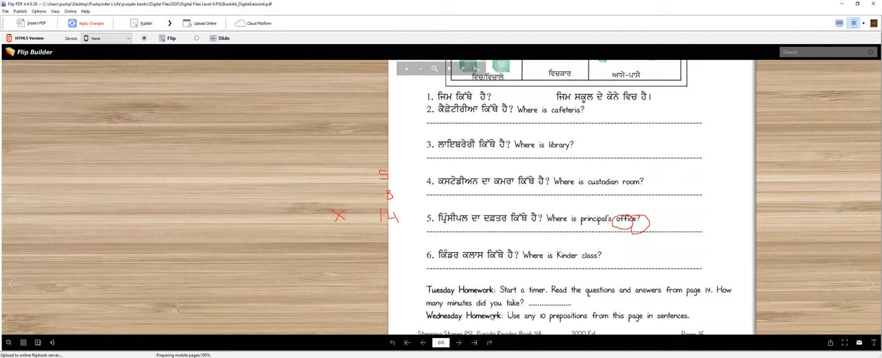
mouse_move(574, 324)
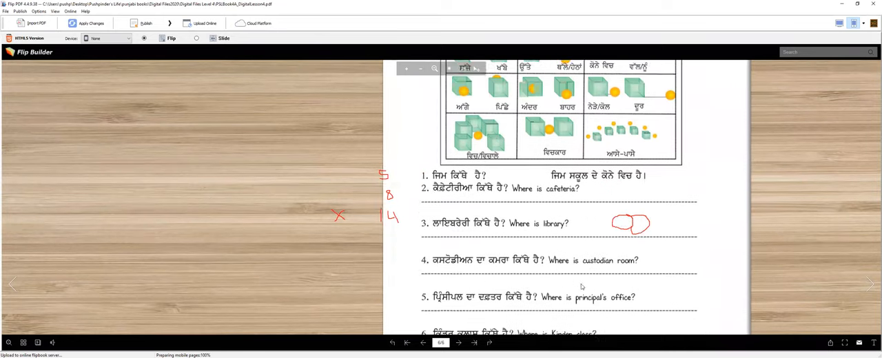
scroll("down", 3)
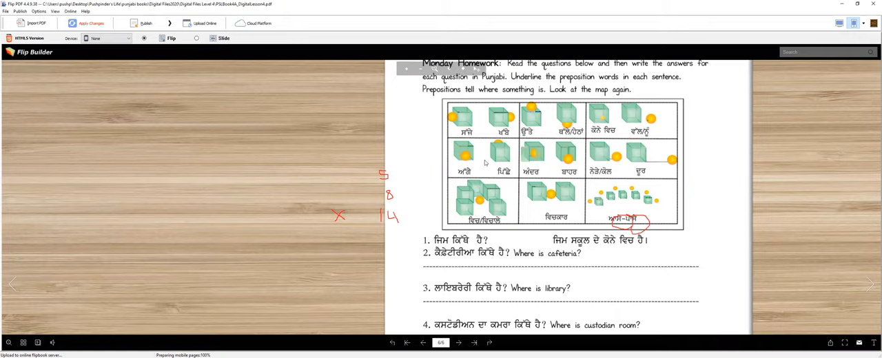
mouse_move(621, 220)
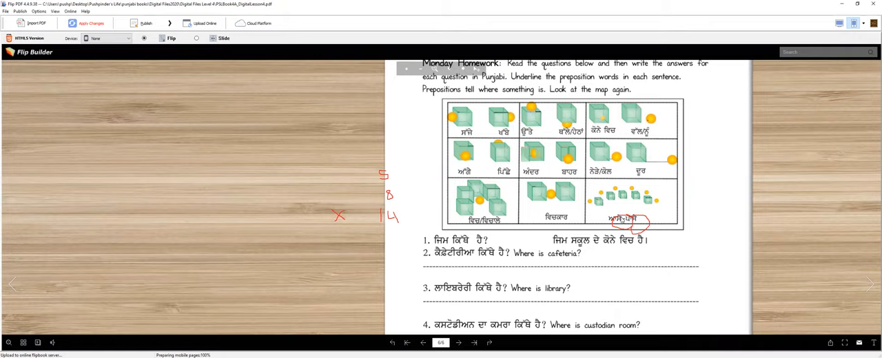